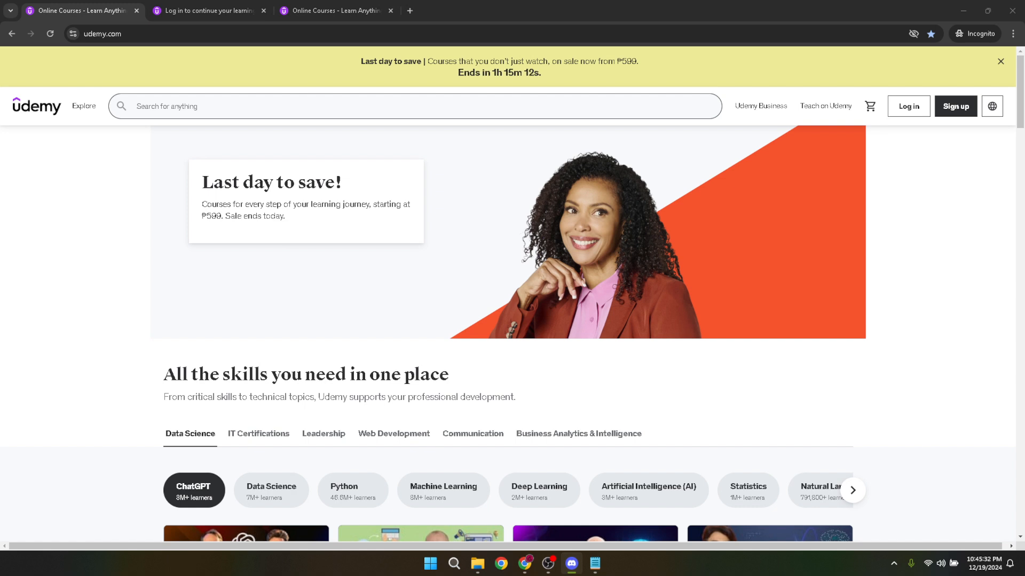
pyautogui.moveTo(907, 105)
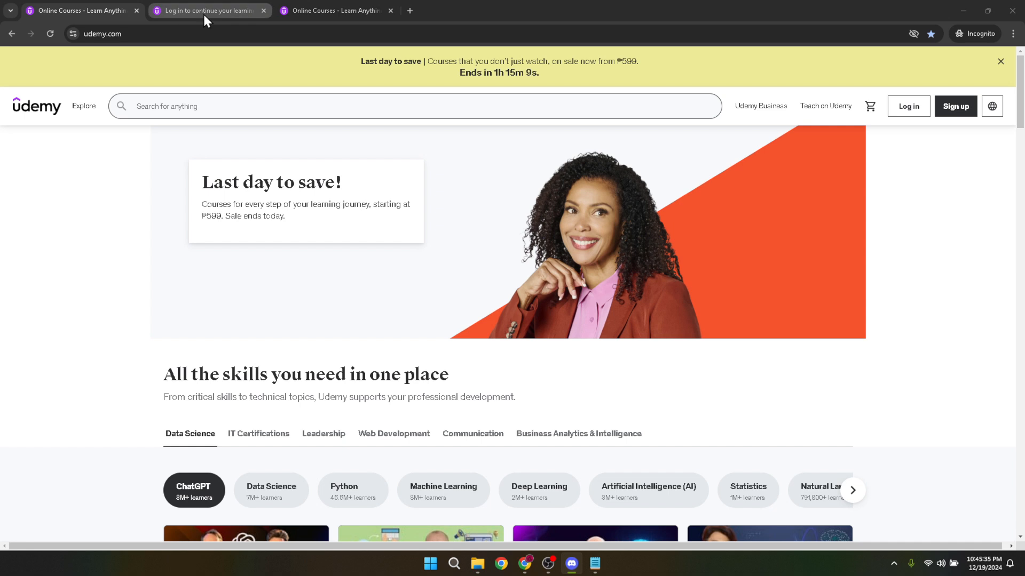
# Switch to the 'Log in to continue your learning journey' browser tab
pyautogui.click(210, 10)
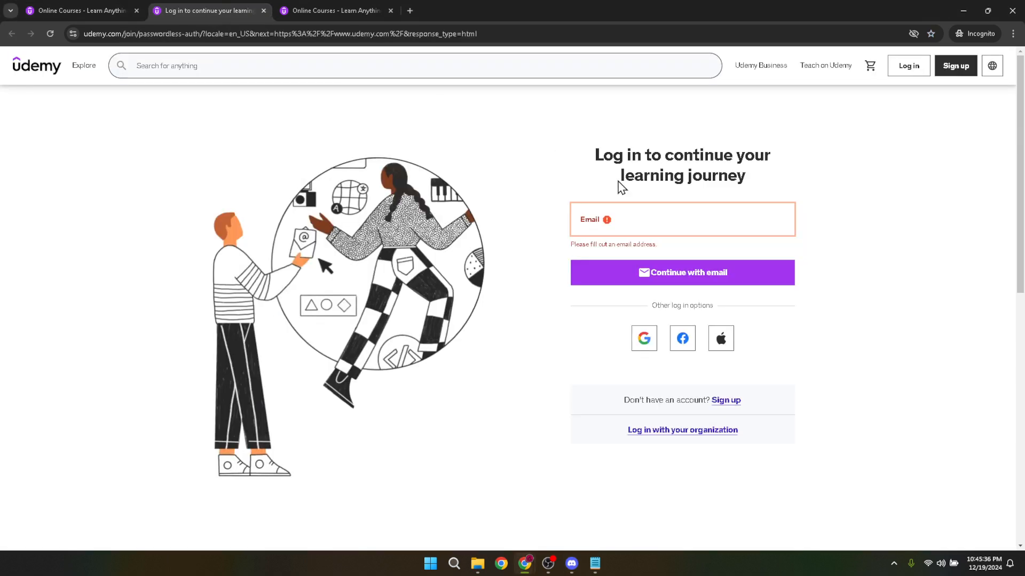
pyautogui.moveTo(879, 280)
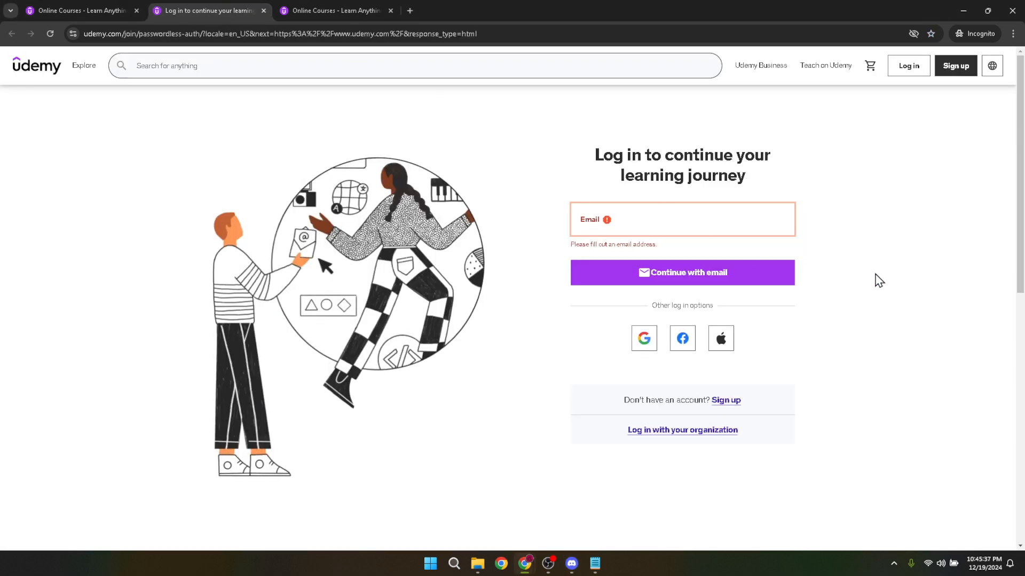
pyautogui.moveTo(596, 173)
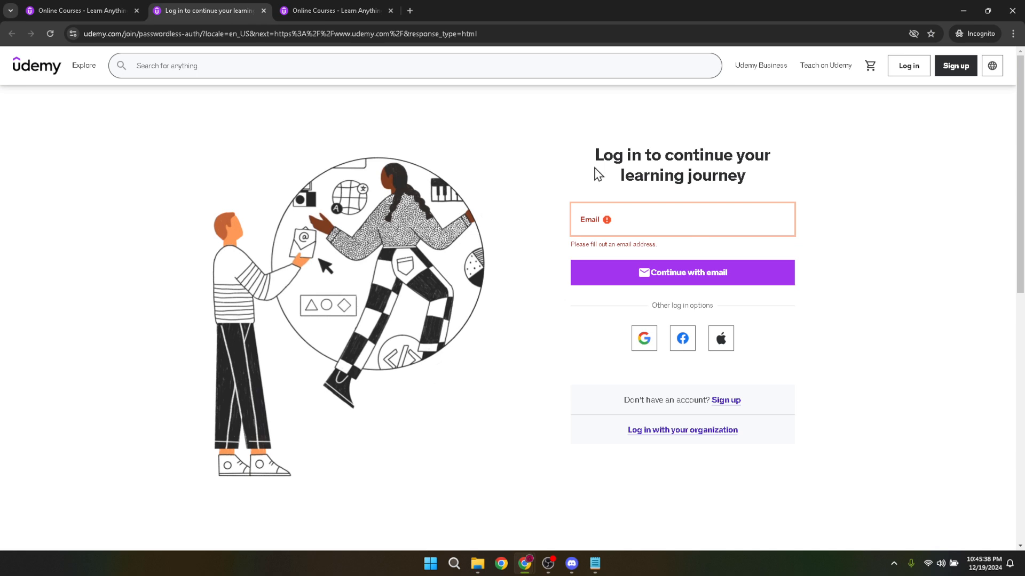
pyautogui.moveTo(643, 298)
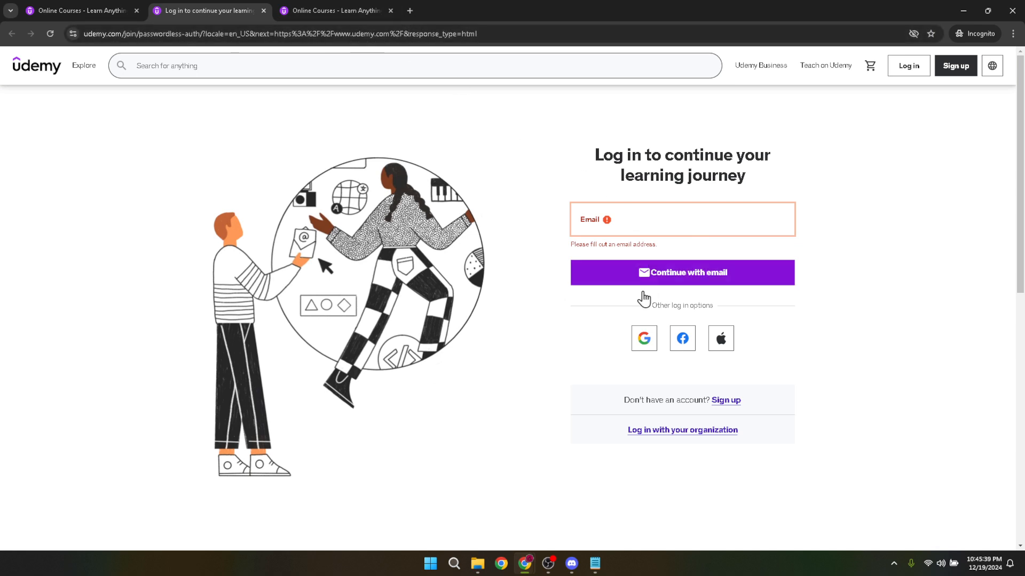
pyautogui.moveTo(626, 332)
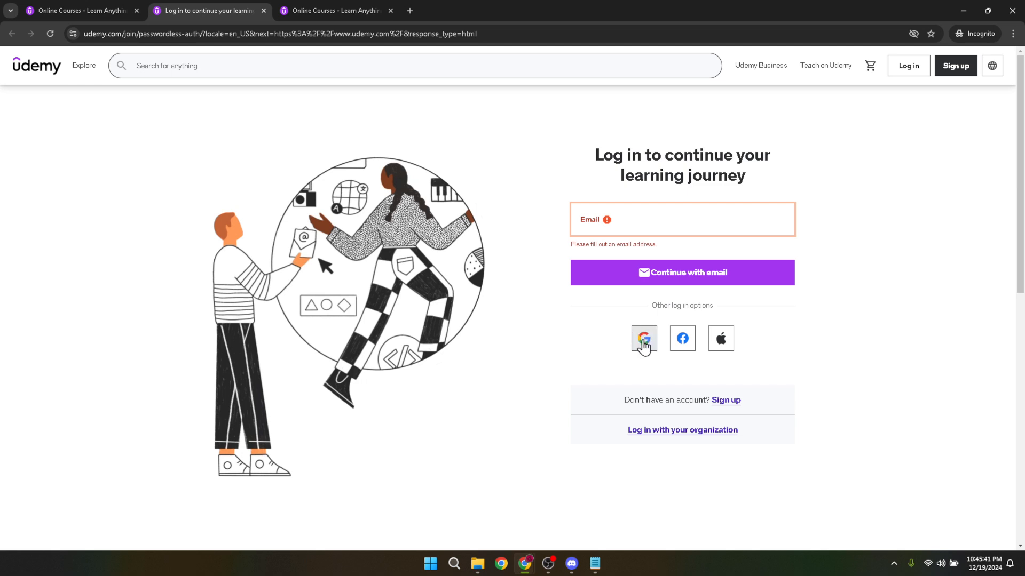
pyautogui.moveTo(643, 339)
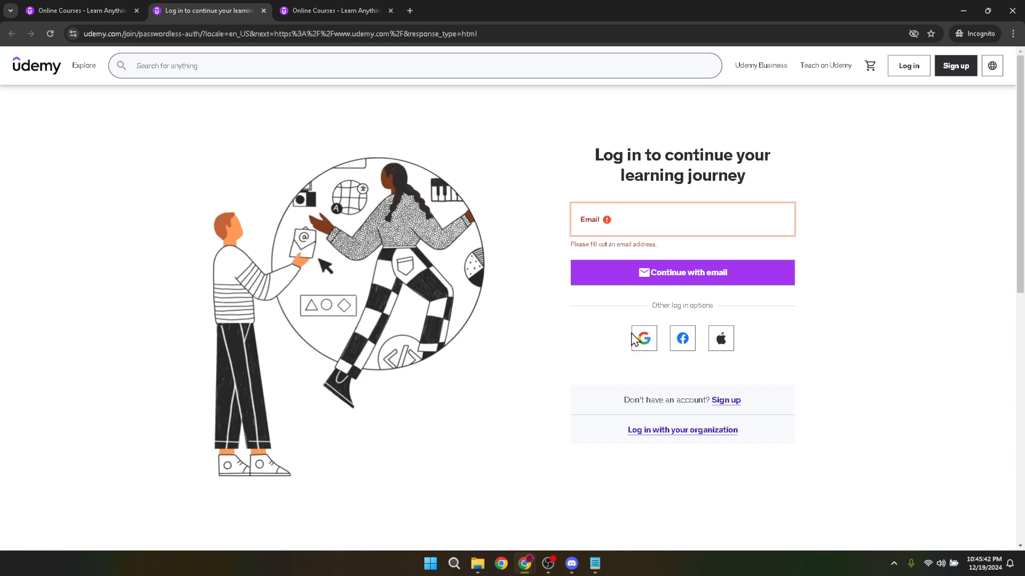
pyautogui.moveTo(397, 100)
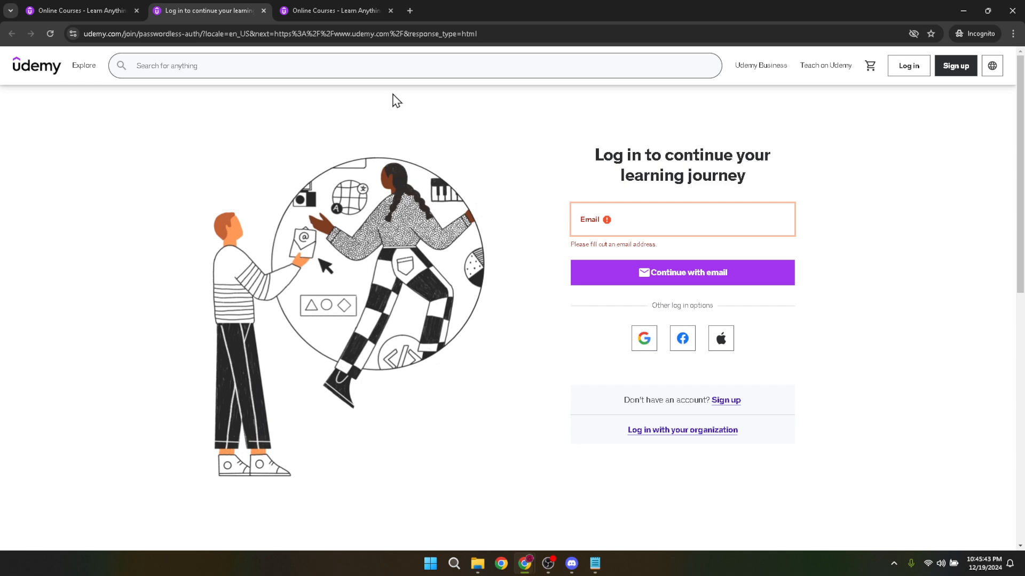
pyautogui.moveTo(338, 11)
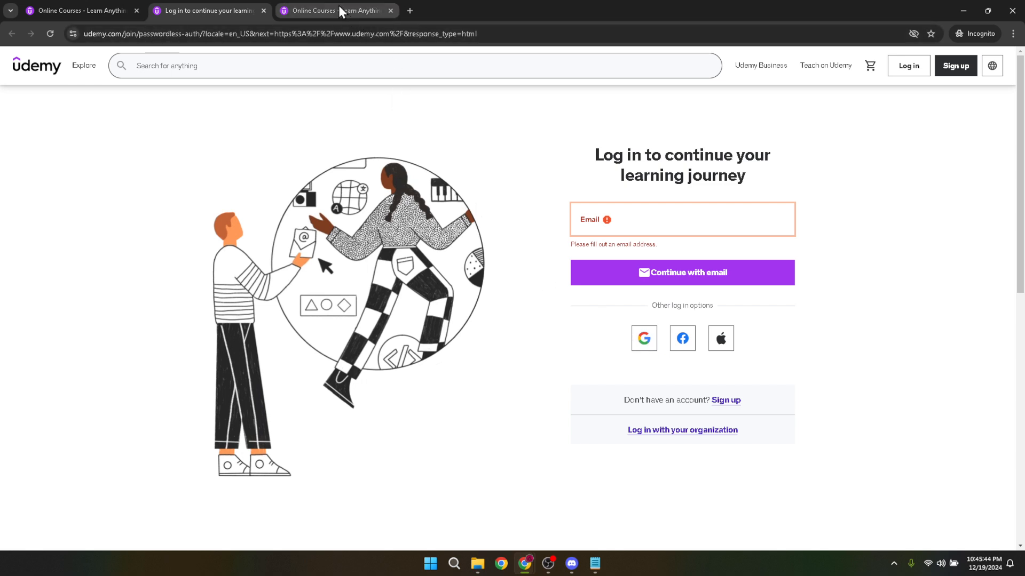
pyautogui.moveTo(336, 10)
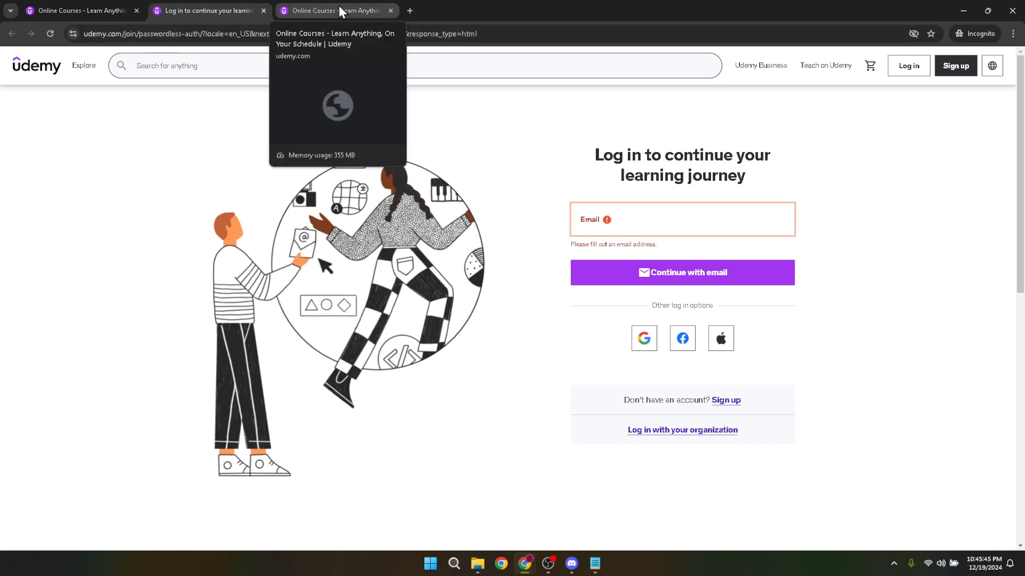
# Switch to the 'Online Courses - Learn Anything' tab showing the signed-in homepage
pyautogui.click(336, 10)
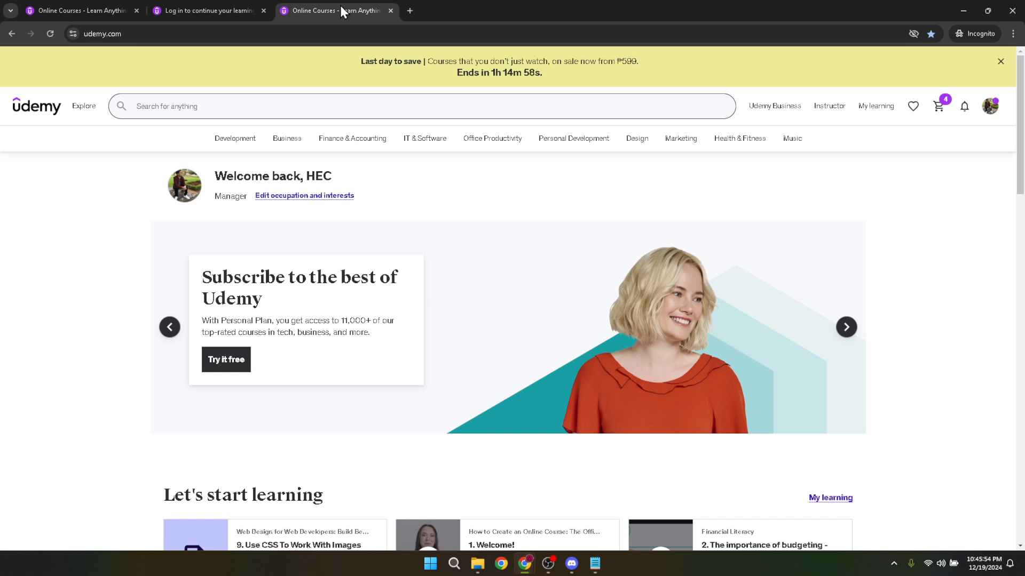
pyautogui.click(845, 327)
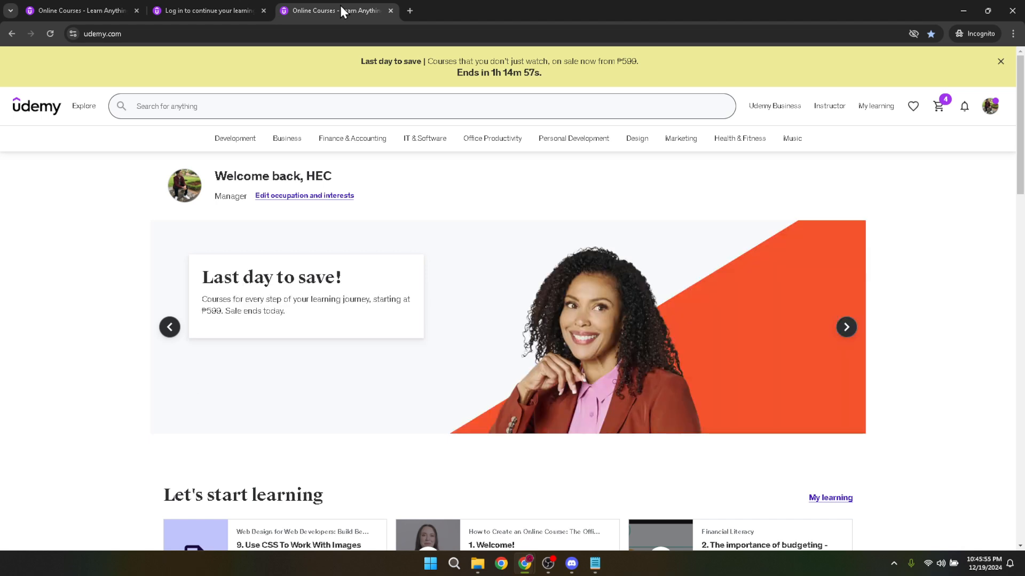
pyautogui.moveTo(740, 138)
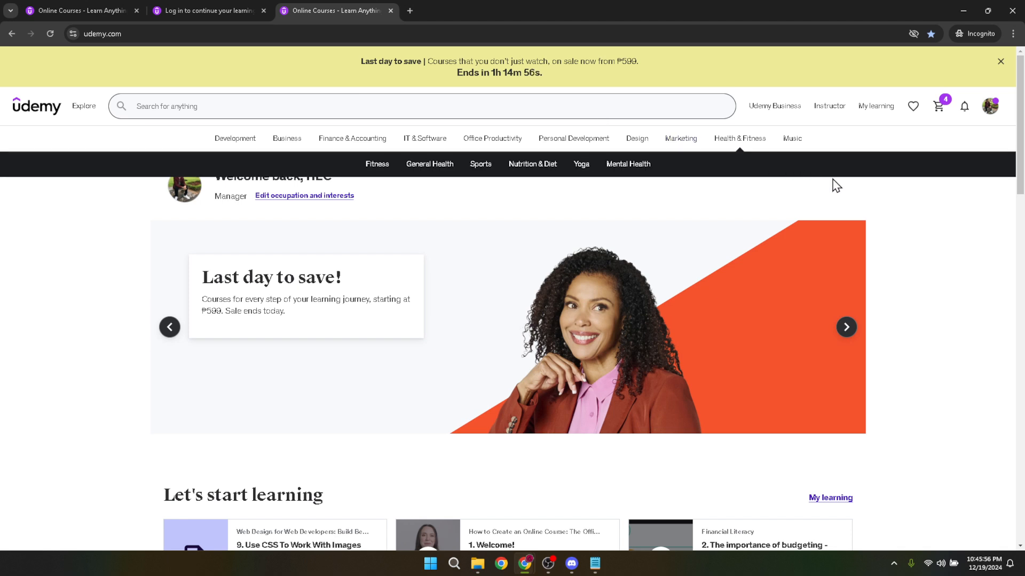
# Open the profile avatar dropdown in the top-right header
pyautogui.click(990, 106)
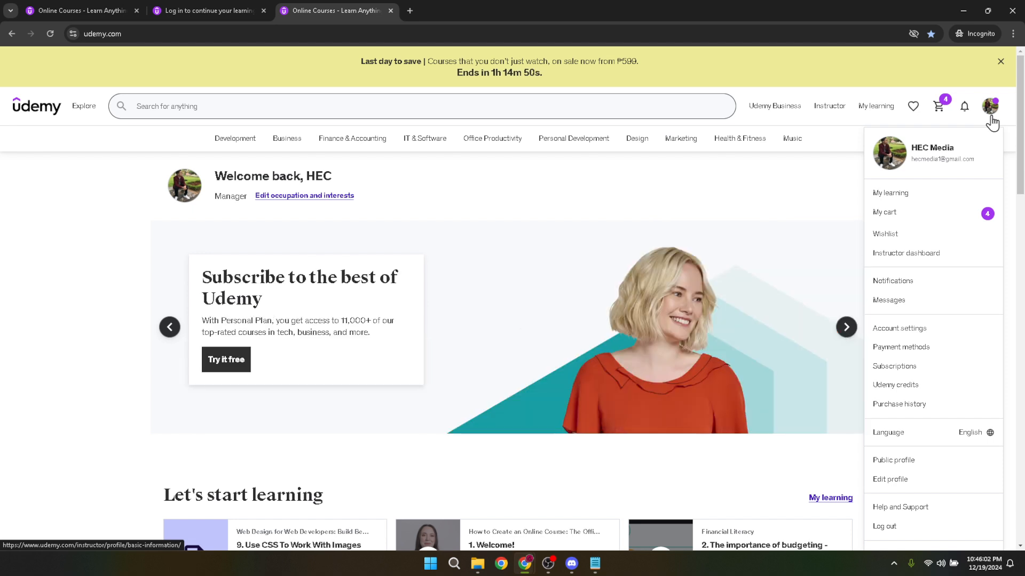
pyautogui.moveTo(991, 124)
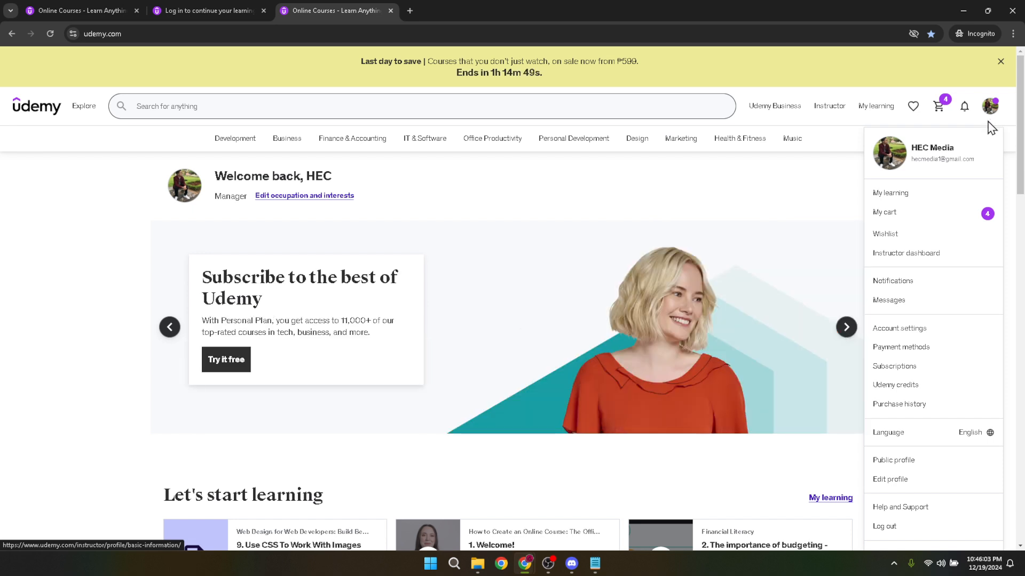
pyautogui.moveTo(899, 507)
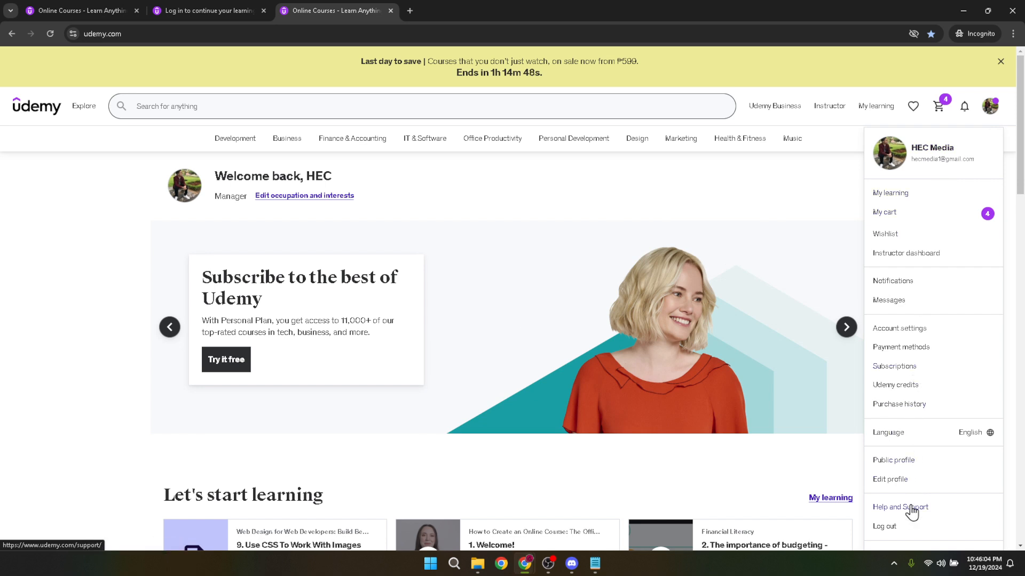
pyautogui.moveTo(878, 516)
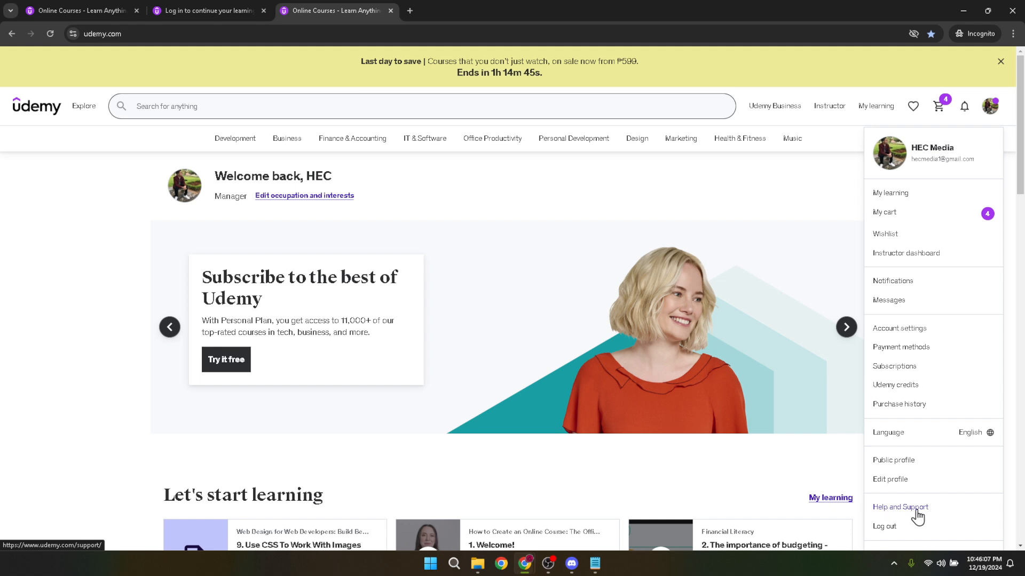
# Open Help and Support, then select the Account/Profile topic card
pyautogui.click(901, 507)
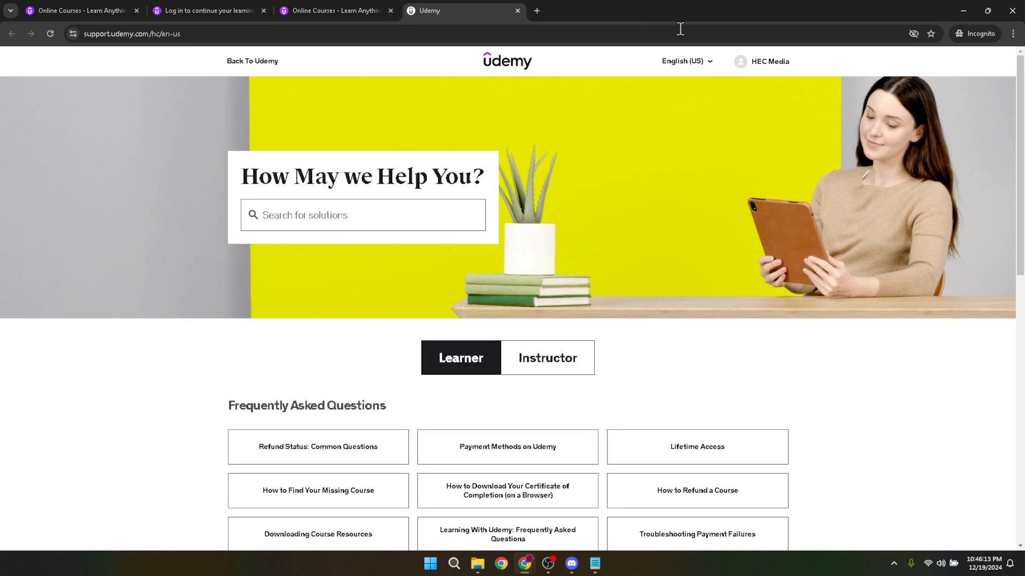
pyautogui.moveTo(691, 163)
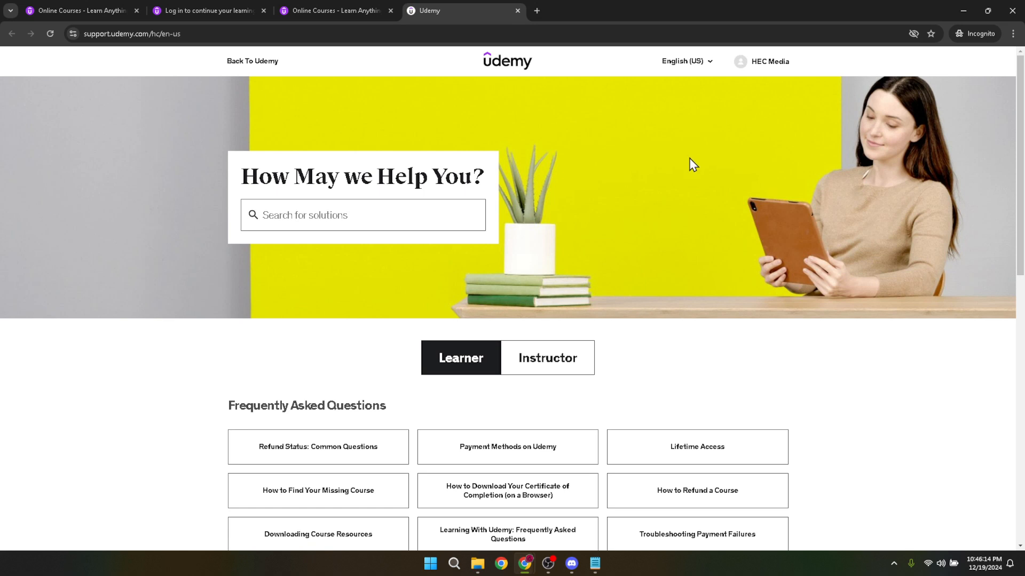
pyautogui.scroll(-3)
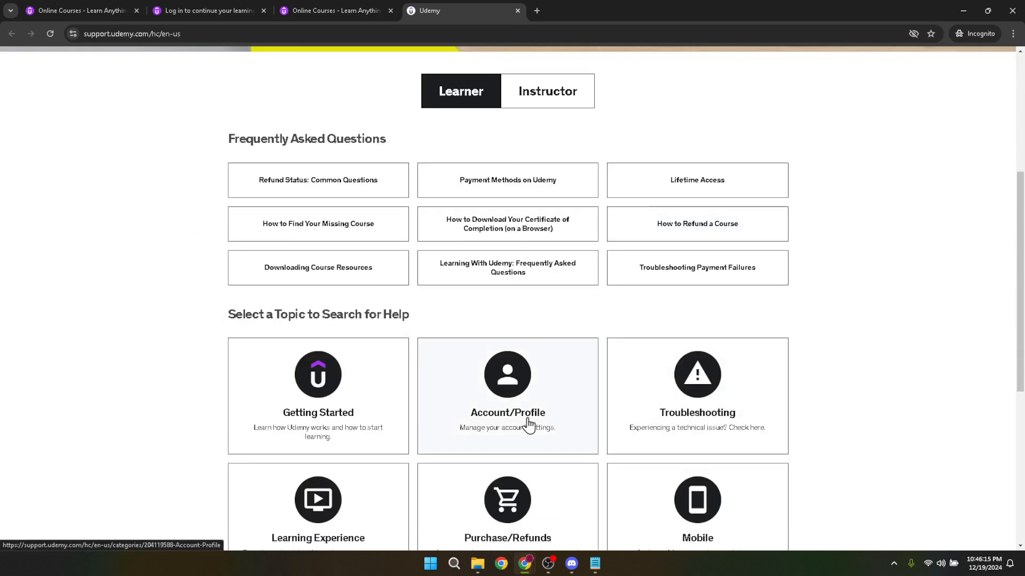
pyautogui.click(507, 396)
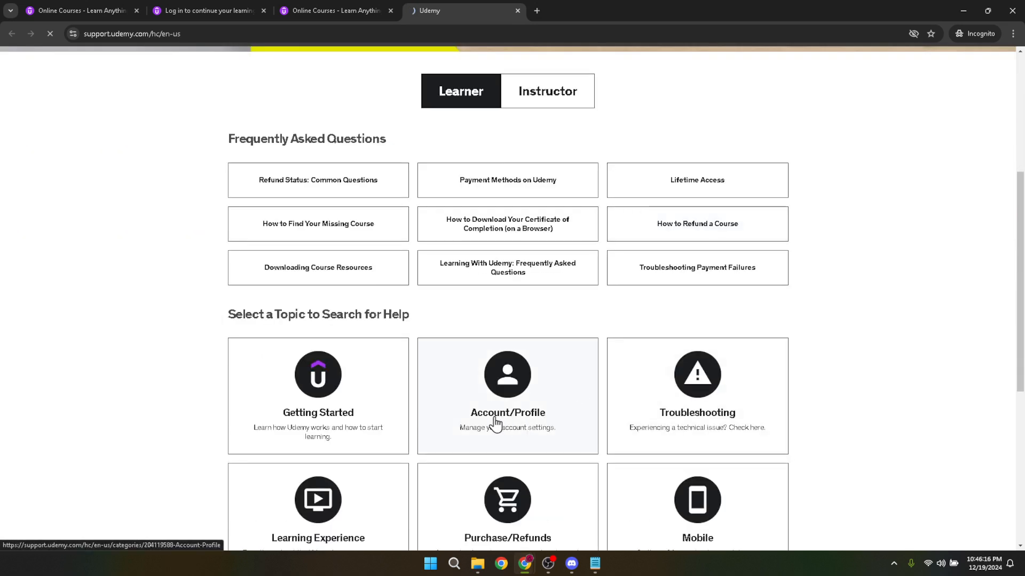
pyautogui.click(507, 395)
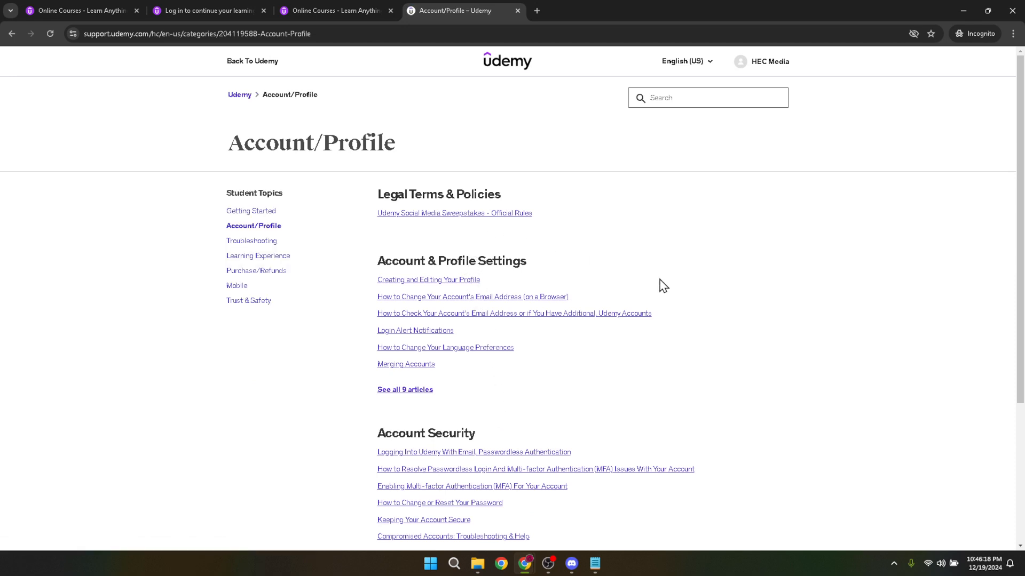
pyautogui.moveTo(401, 366)
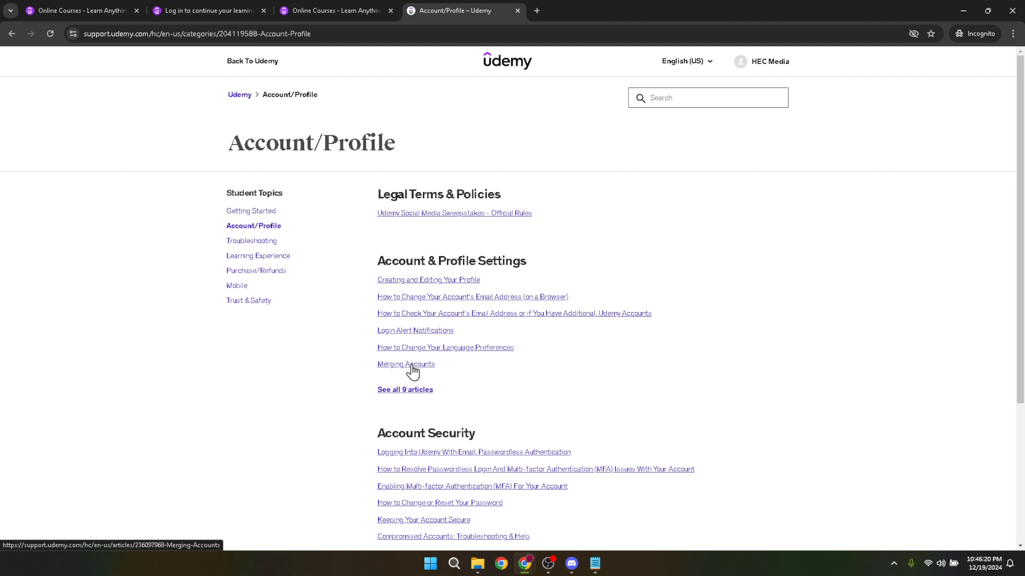
pyautogui.click(405, 364)
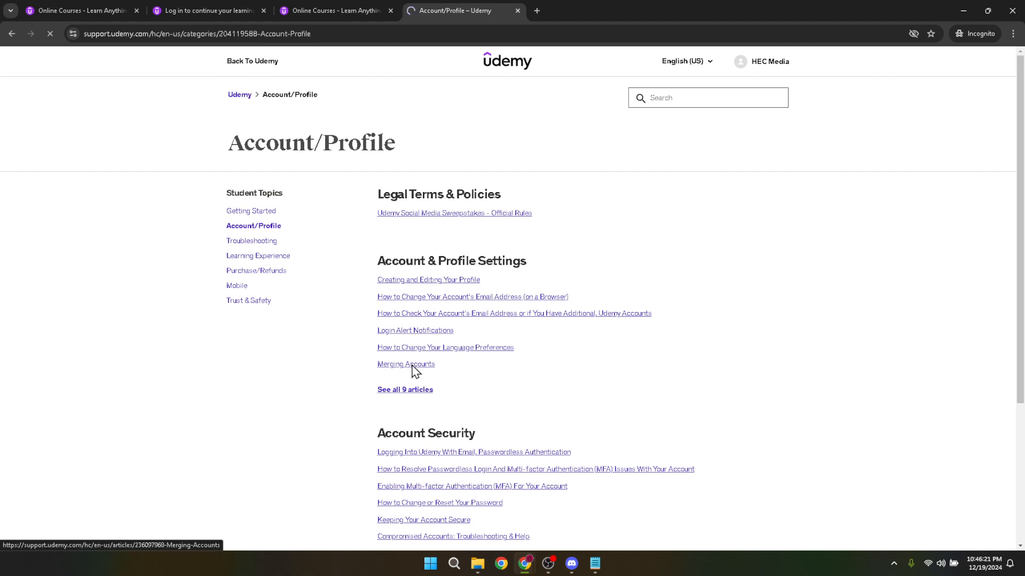
pyautogui.click(405, 364)
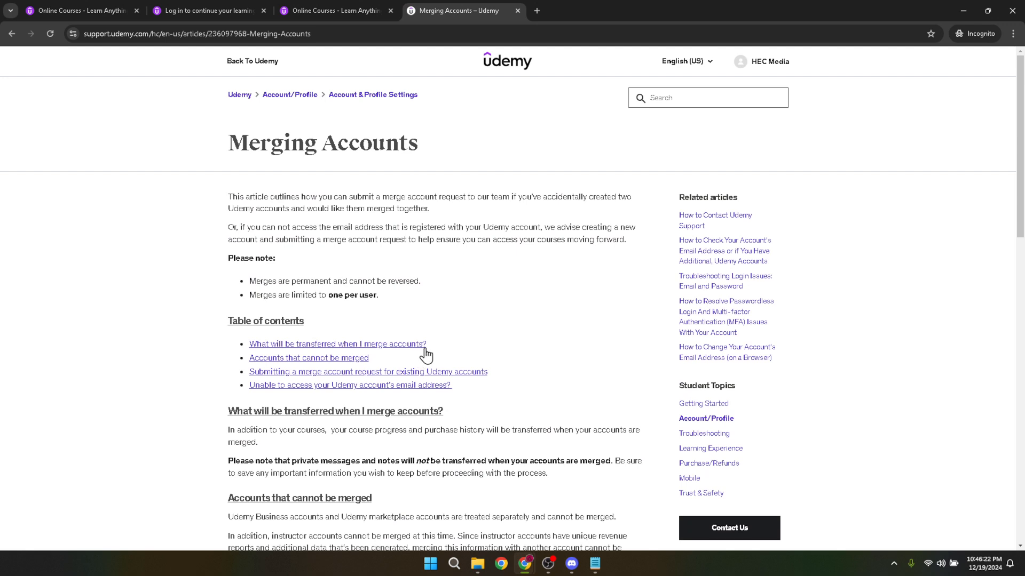
pyautogui.moveTo(541, 327)
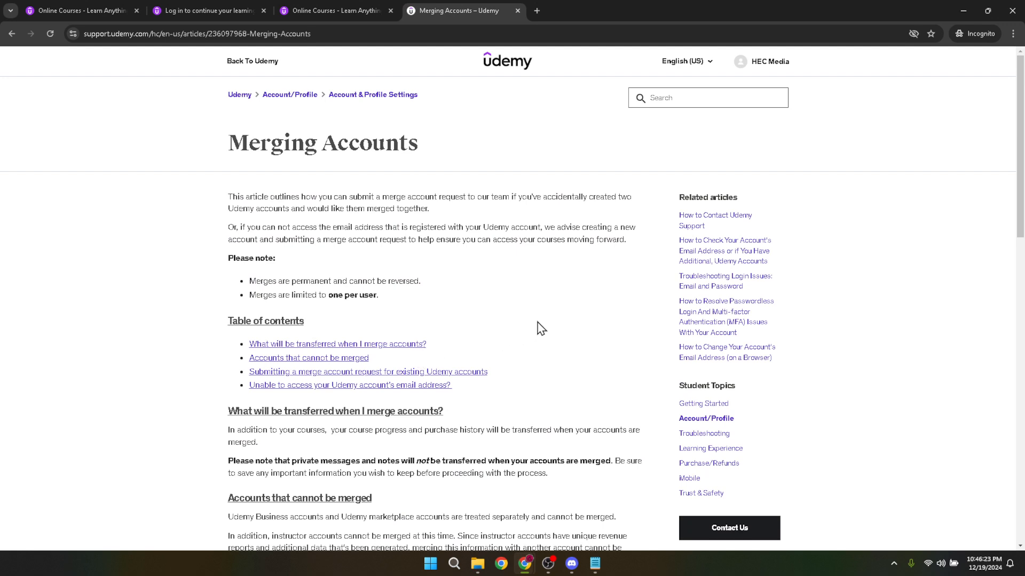
pyautogui.moveTo(630, 308)
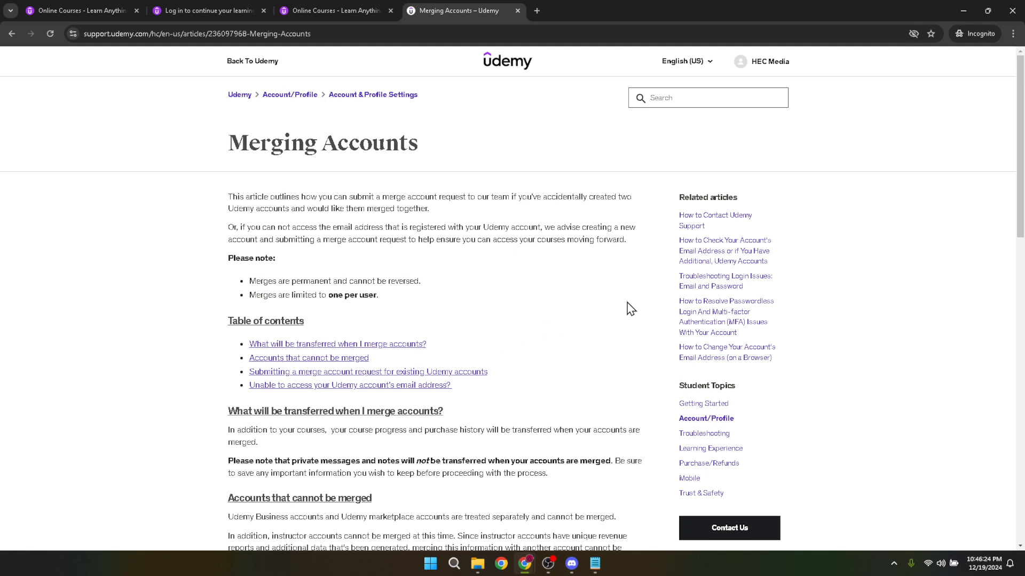
pyautogui.scroll(-3)
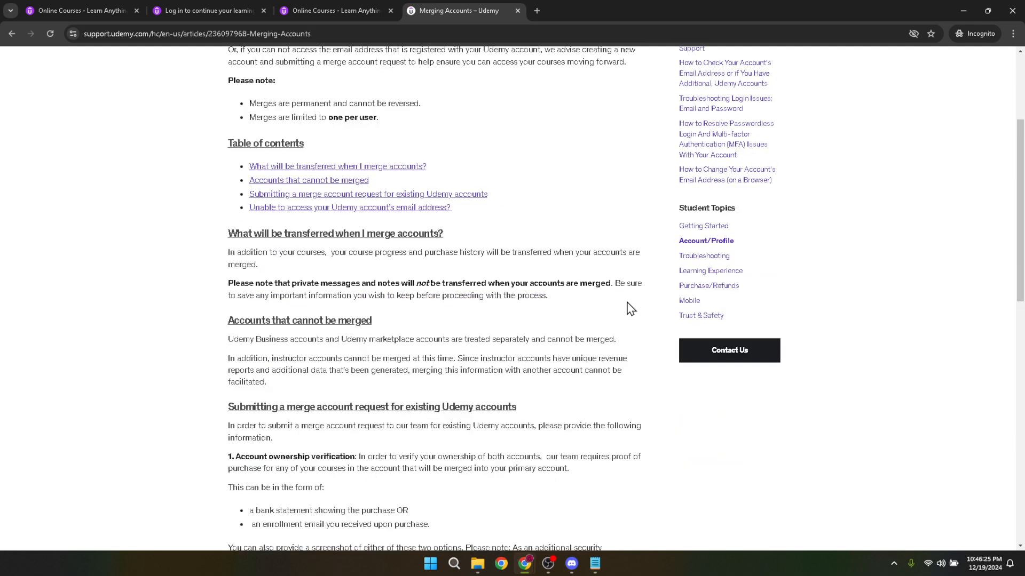
pyautogui.scroll(-3)
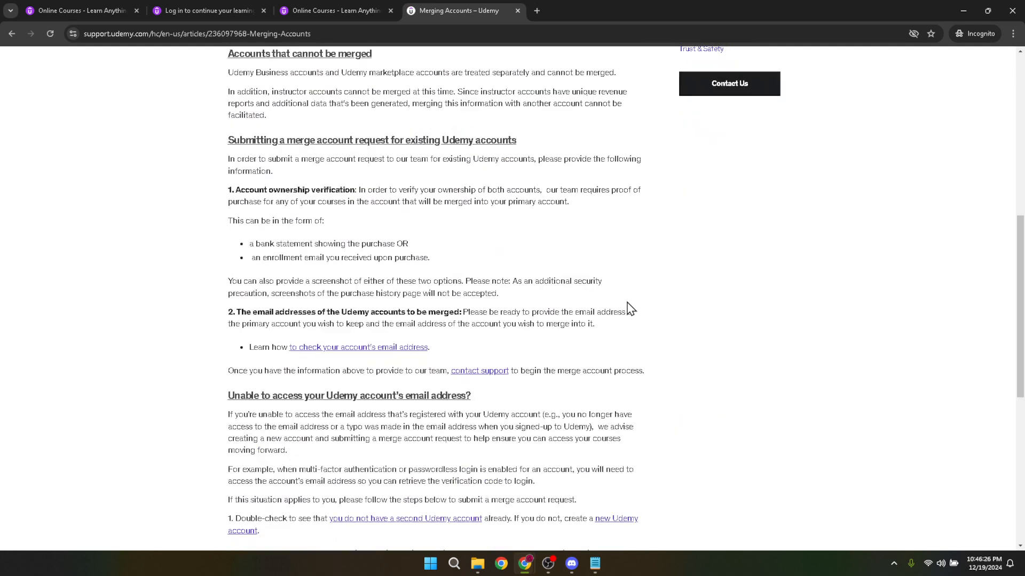
pyautogui.scroll(-3)
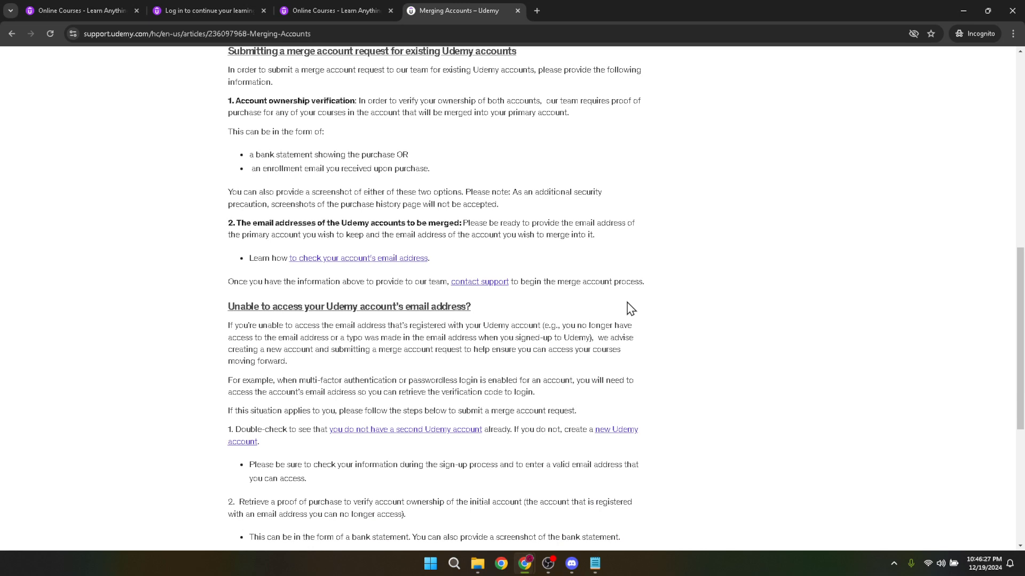
pyautogui.scroll(3)
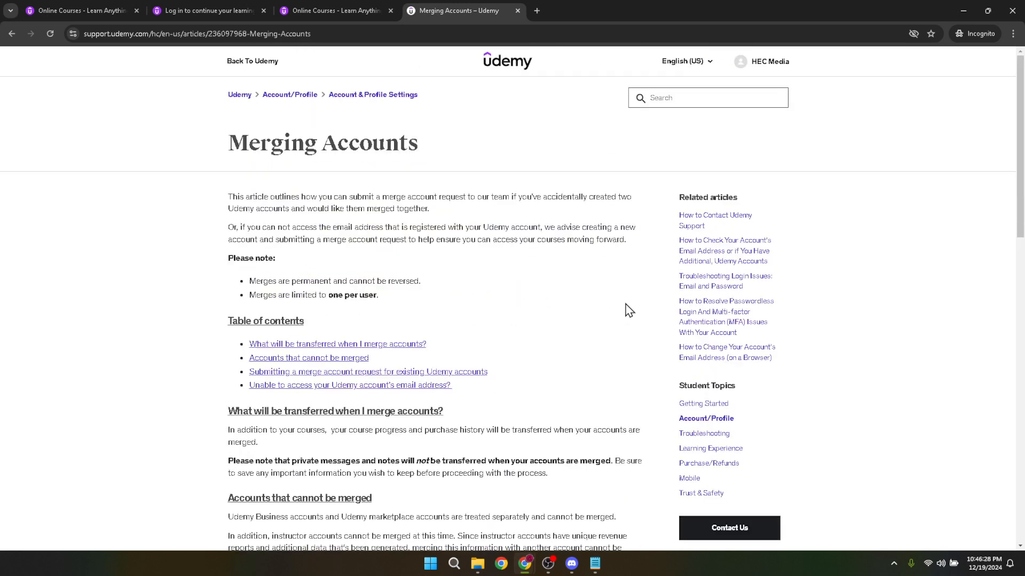
pyautogui.scroll(-3)
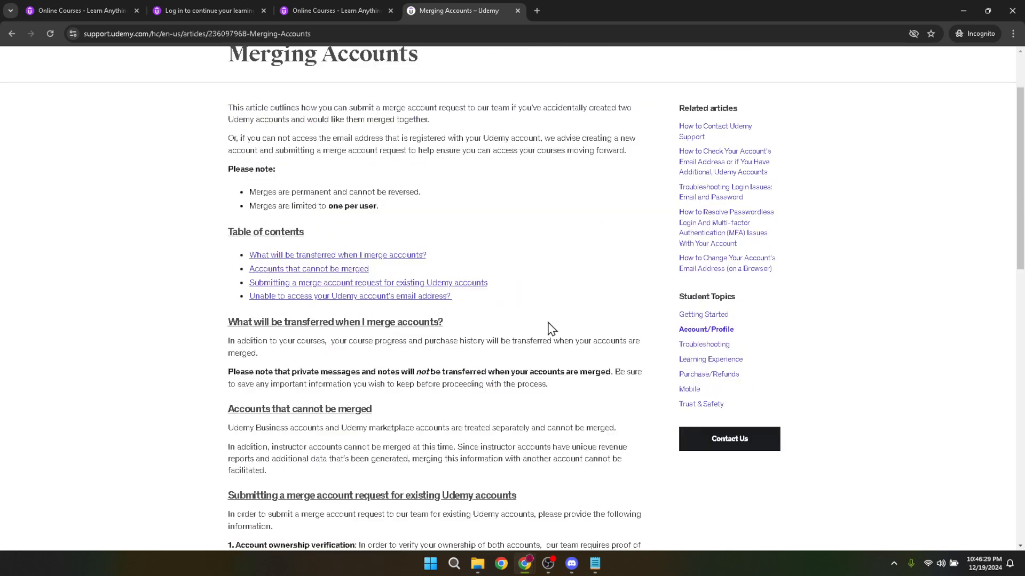
pyautogui.scroll(-3)
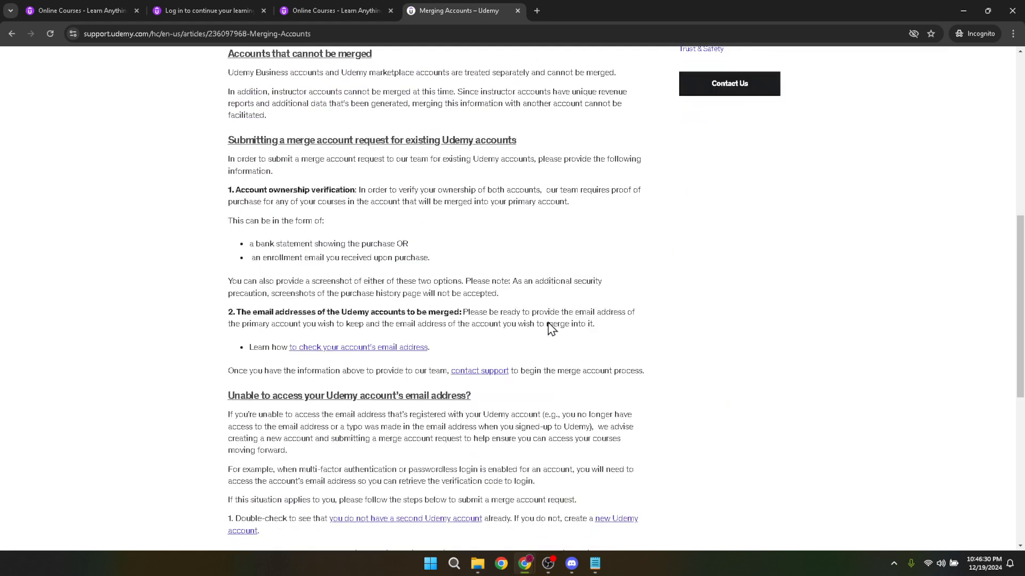
pyautogui.moveTo(497, 378)
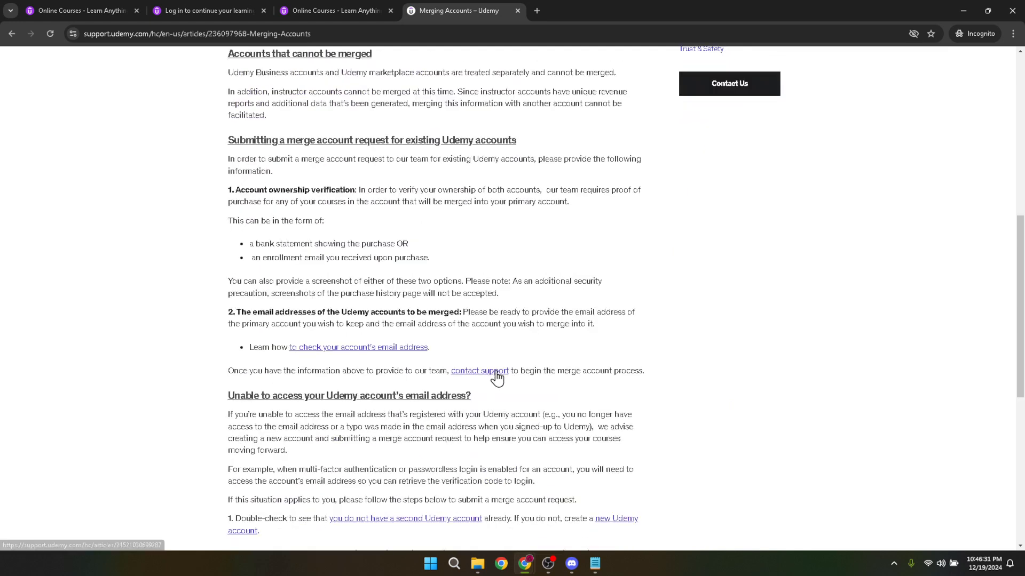
pyautogui.moveTo(483, 378)
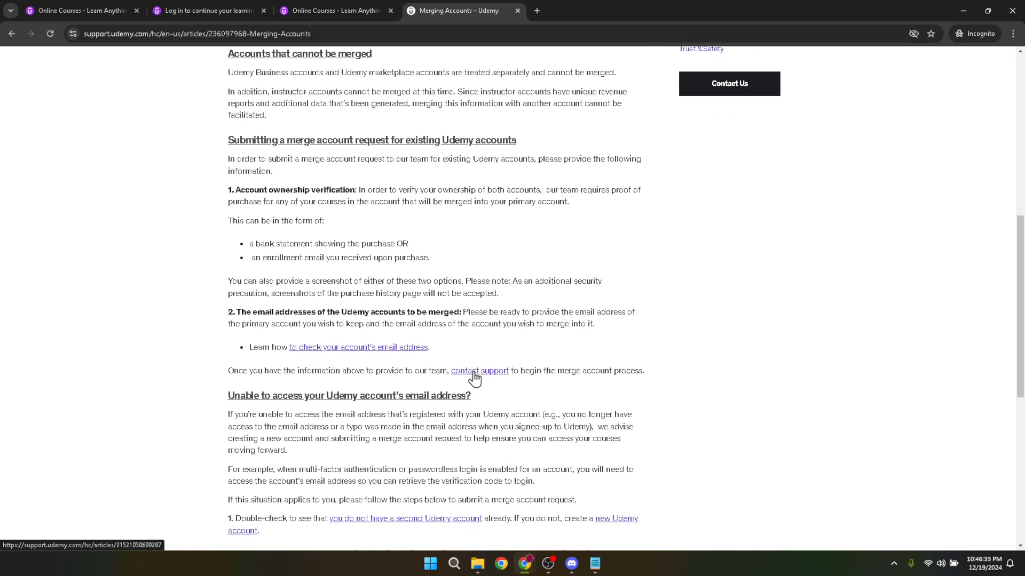
# Follow the 'contact support' link in the Merging Accounts article
pyautogui.click(480, 370)
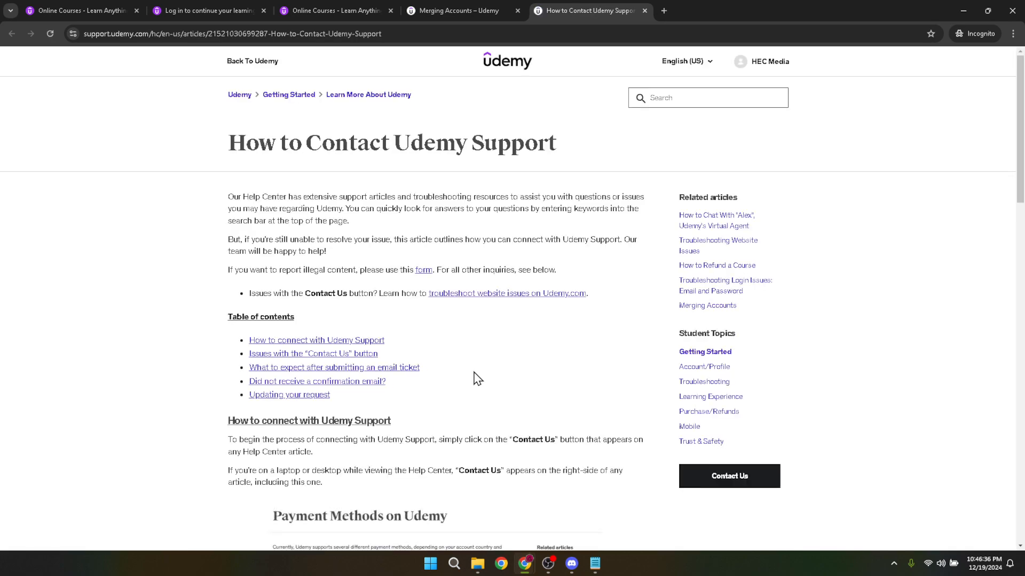
pyautogui.moveTo(423, 270)
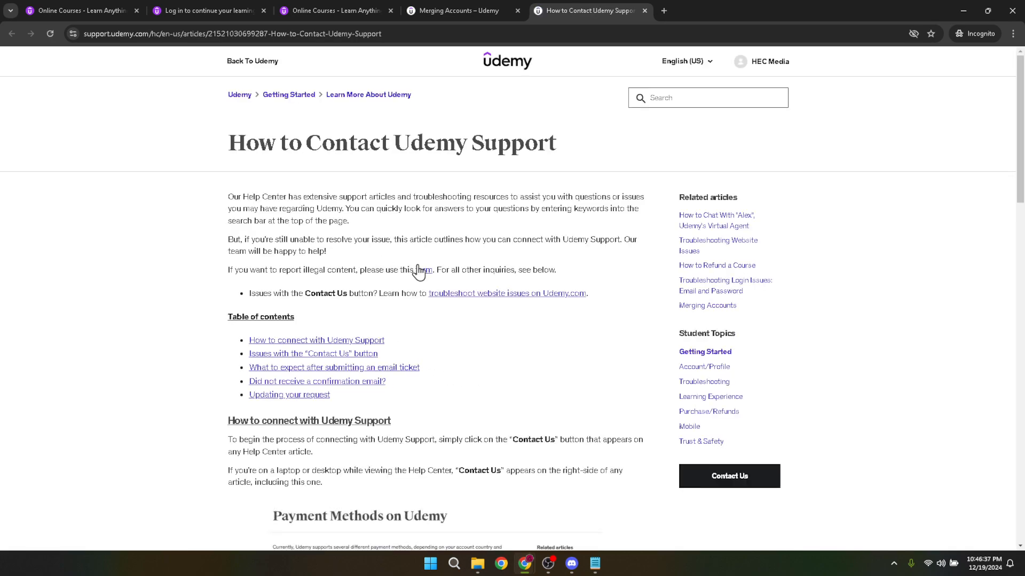
pyautogui.moveTo(423, 272)
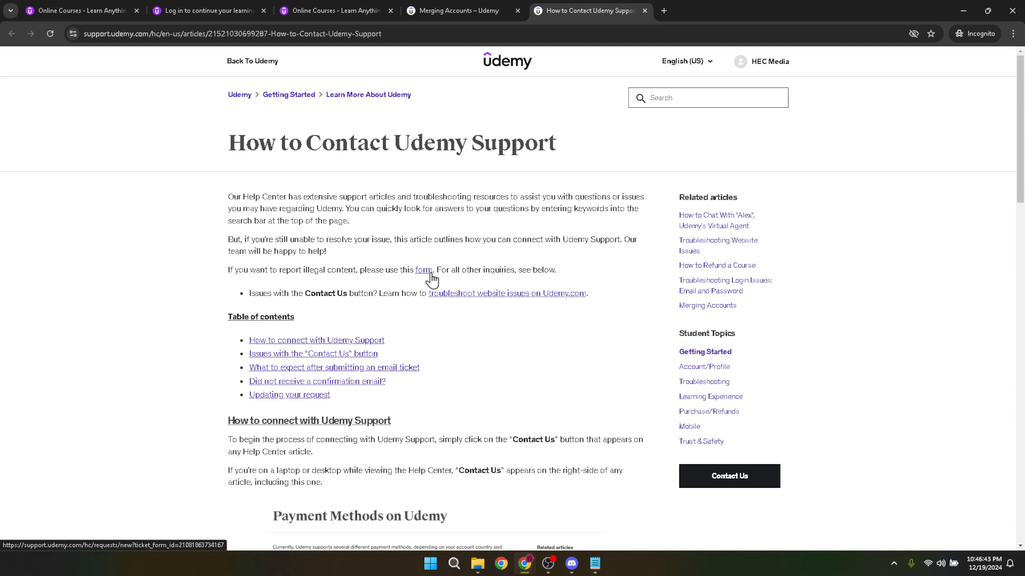
# Open the EU illegal content report form and scroll through its empty fields
pyautogui.click(422, 270)
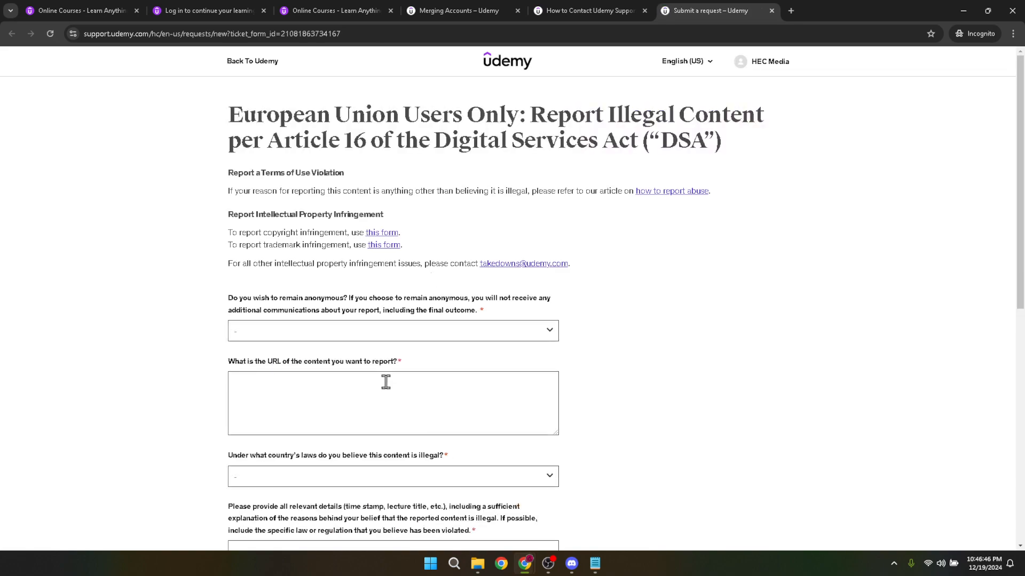
pyautogui.click(392, 330)
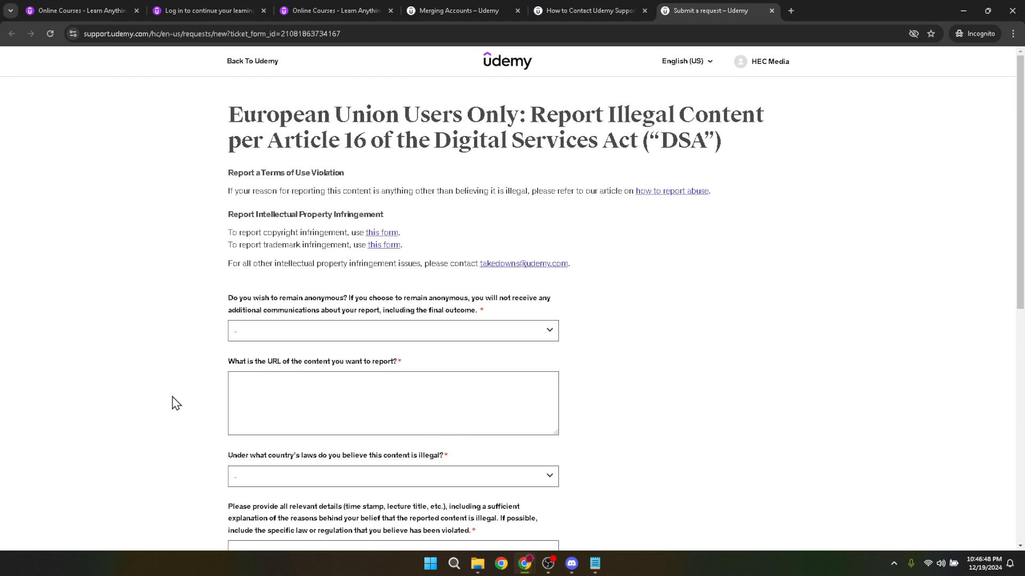
pyautogui.scroll(-3)
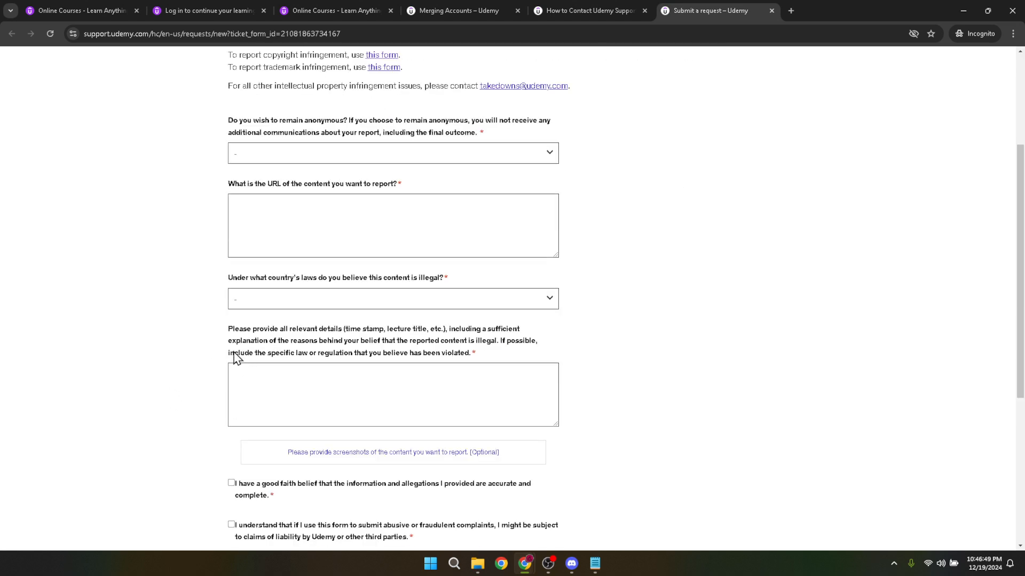
pyautogui.scroll(-3)
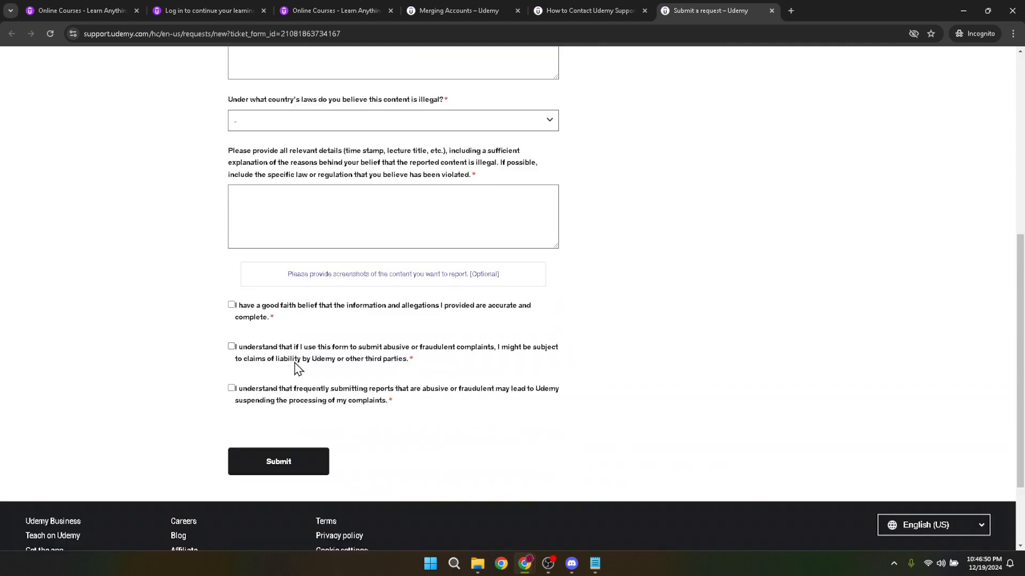
pyautogui.moveTo(346, 401)
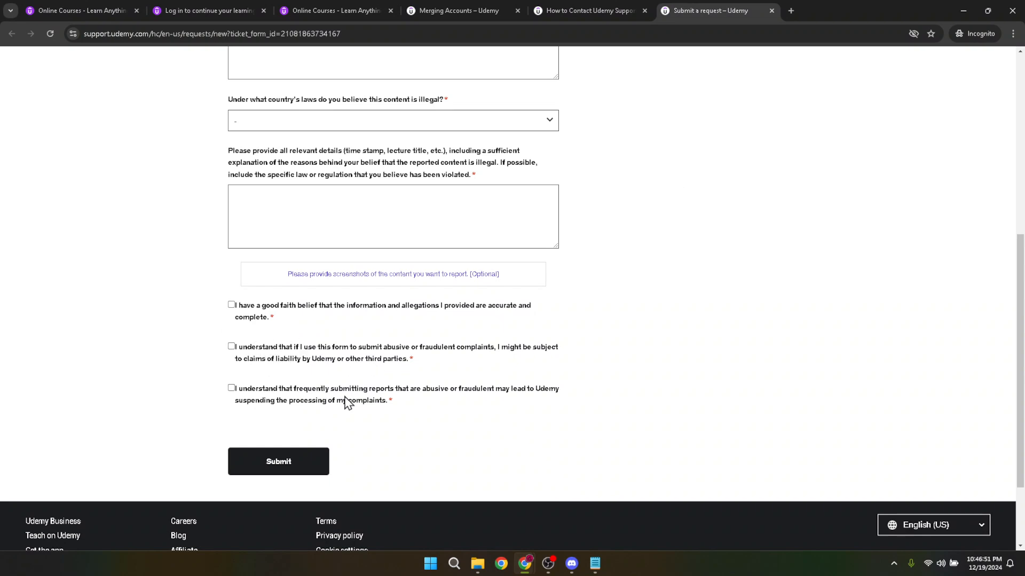
pyautogui.scroll(3)
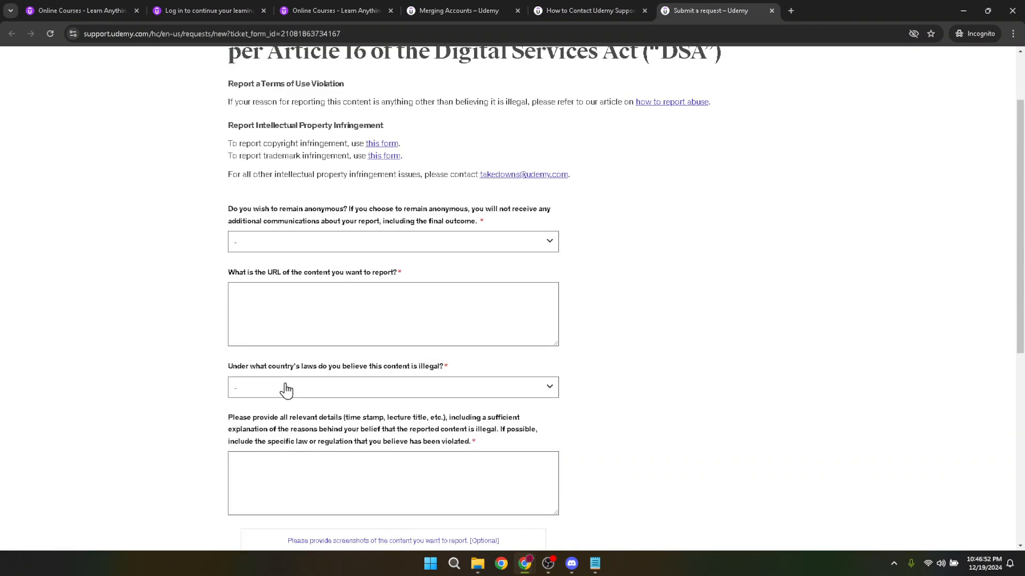
pyautogui.scroll(3)
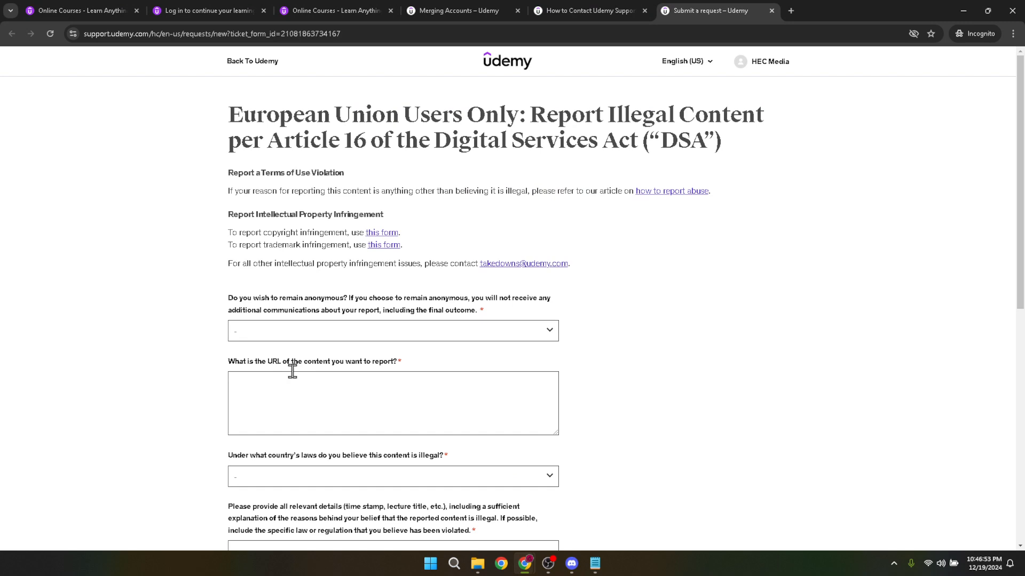
pyautogui.moveTo(596, 351)
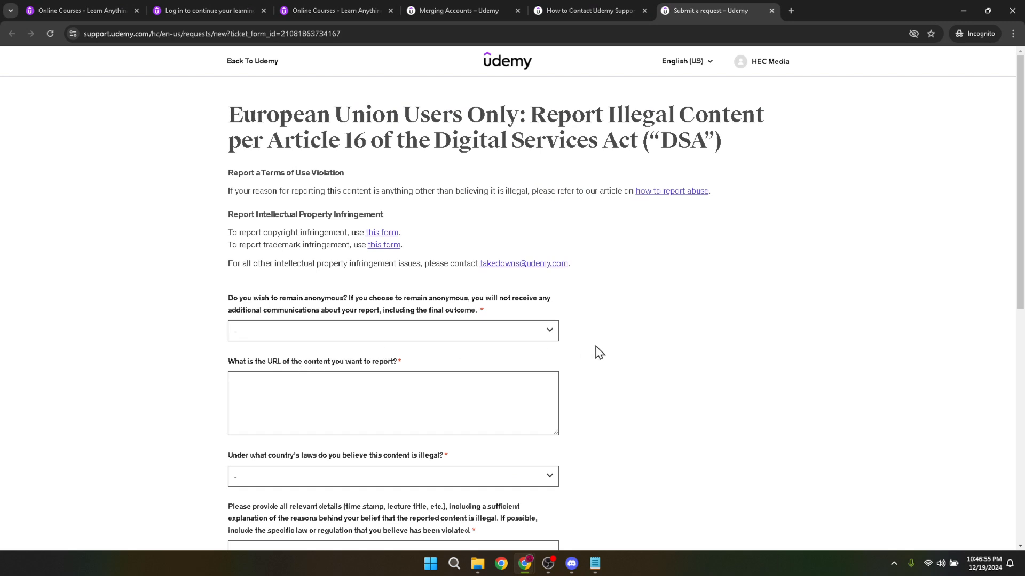
pyautogui.moveTo(670, 362)
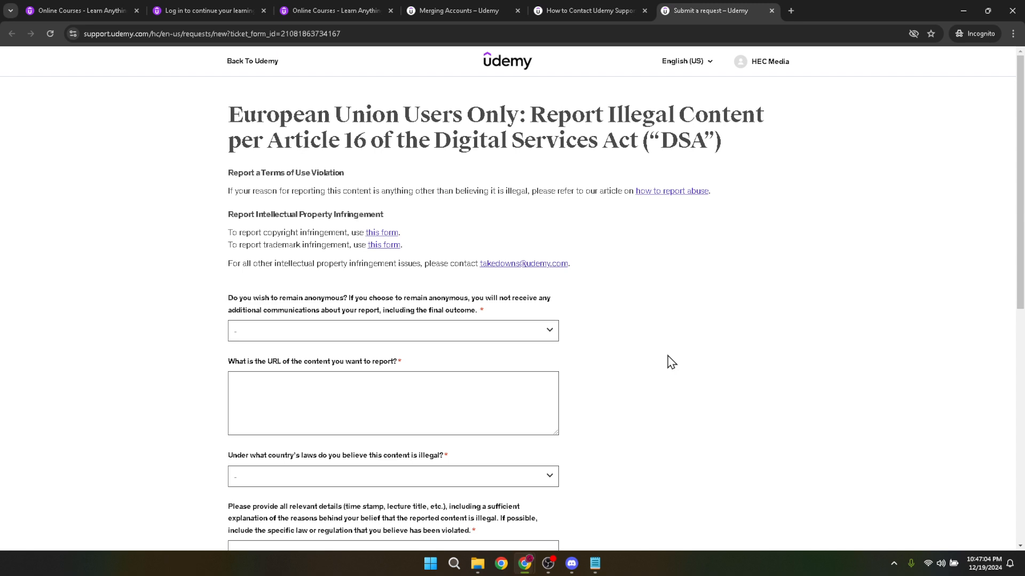
pyautogui.scroll(-3)
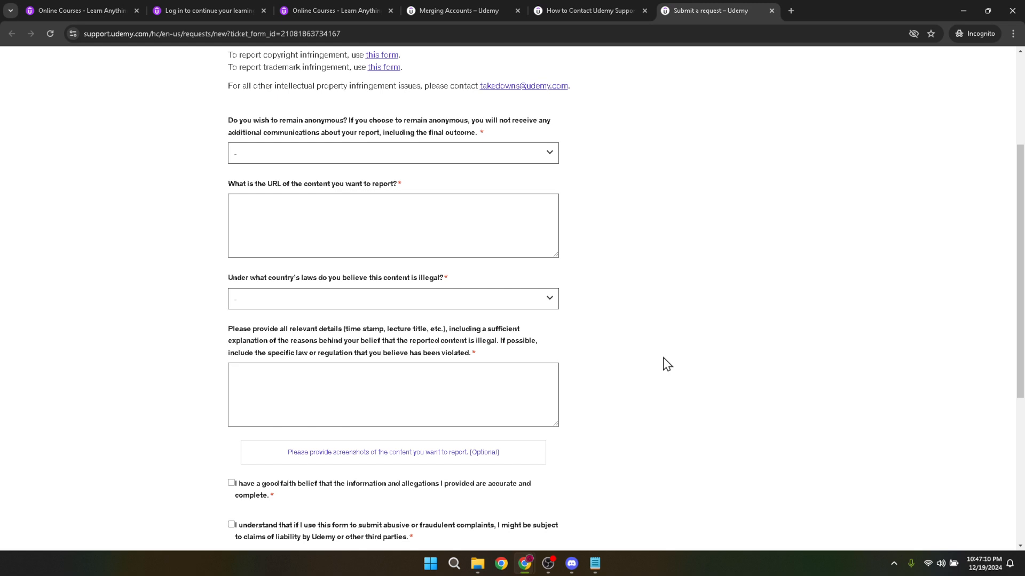
pyautogui.scroll(-3)
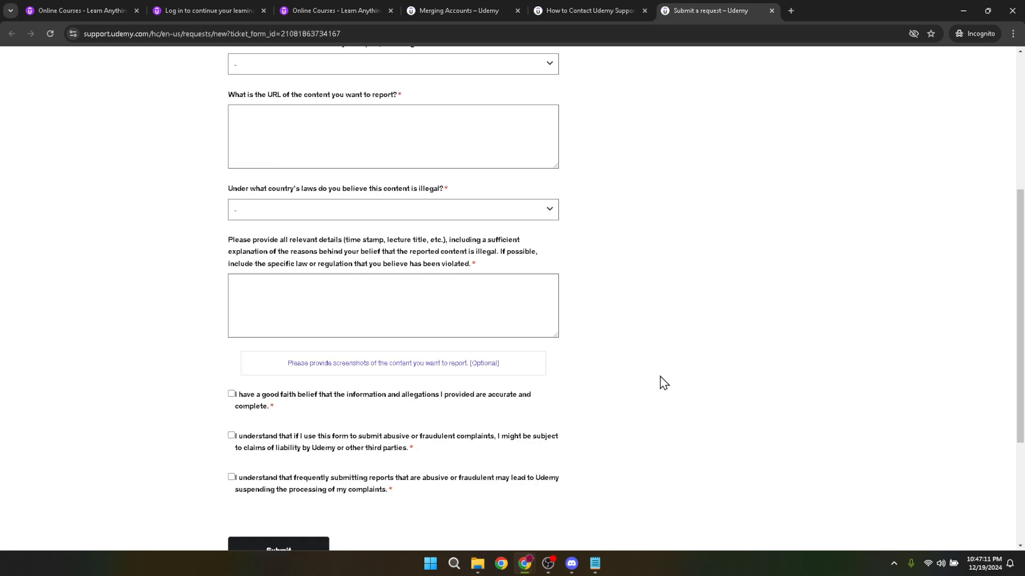